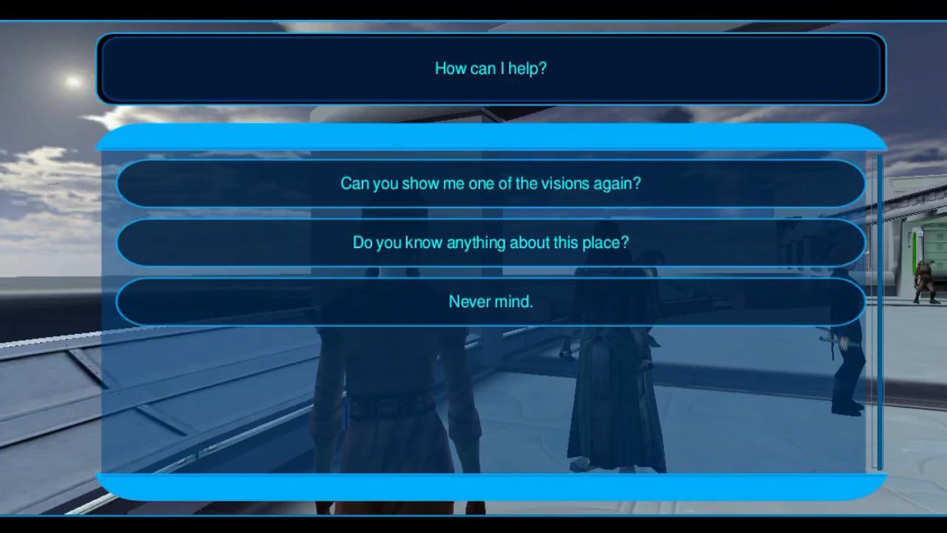
# Step: Choose a dialogue reply to the 'How can I help?' offer
pyautogui.click(491, 243)
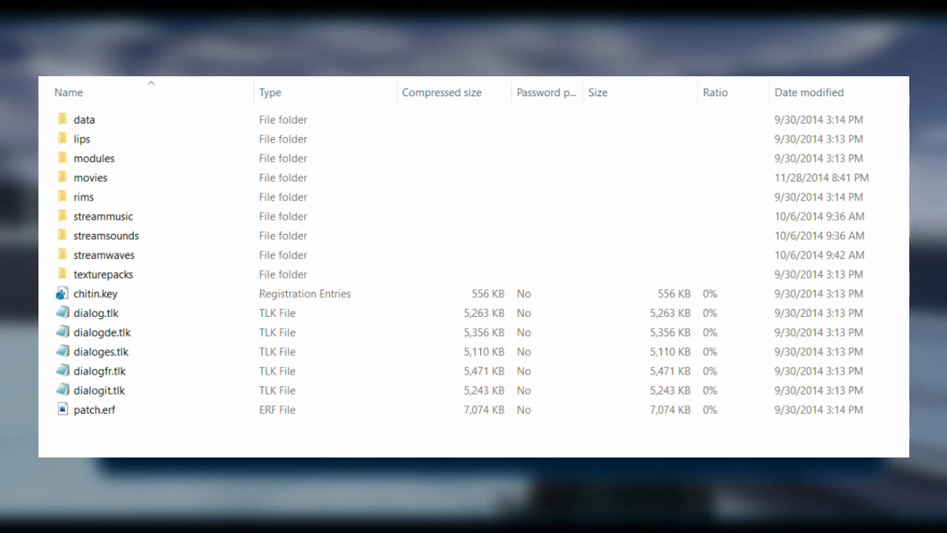
# Step: Browse the KOTOR game folder to view dialog.tlk and the other TLK files
pyautogui.click(105, 254)
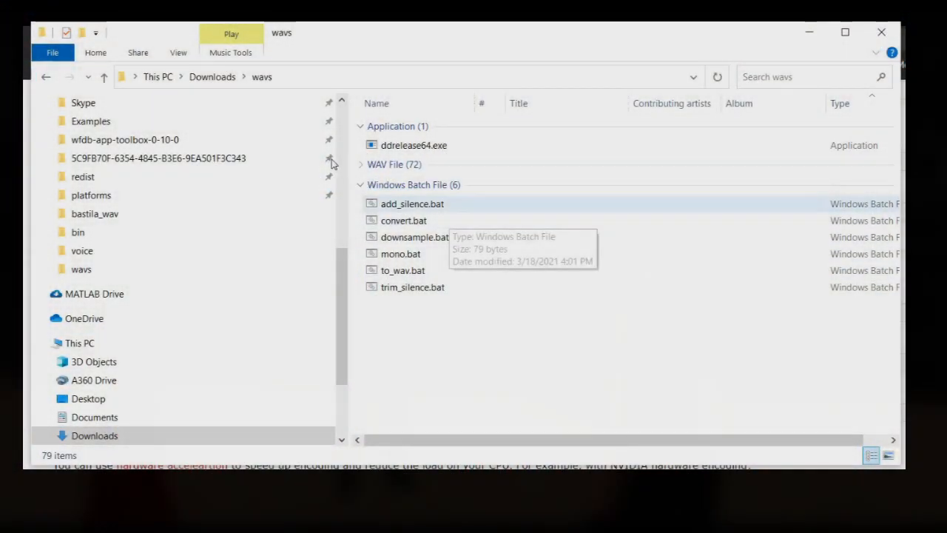
pyautogui.moveTo(296, 141)
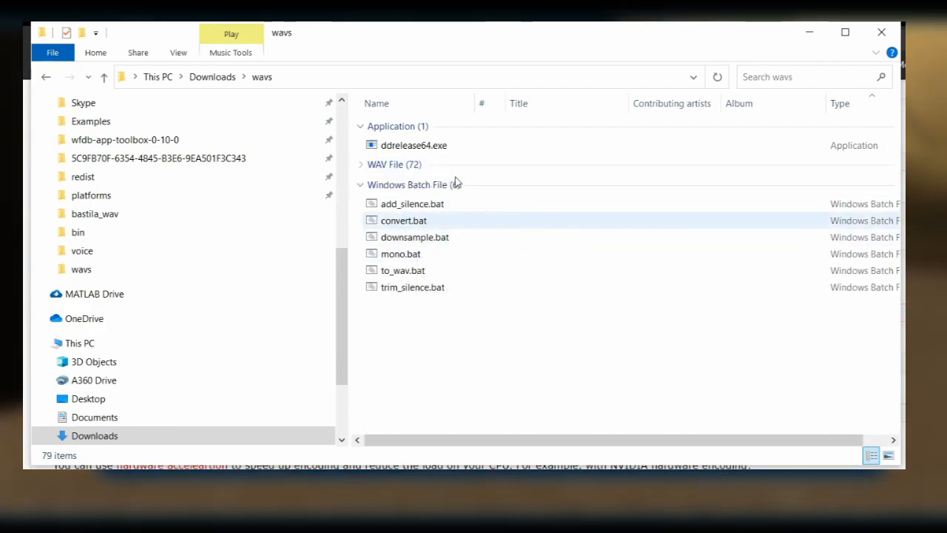
# Step: Run the convert.bat audio script in the Downloads wavs folder
pyautogui.doubleClick(404, 219)
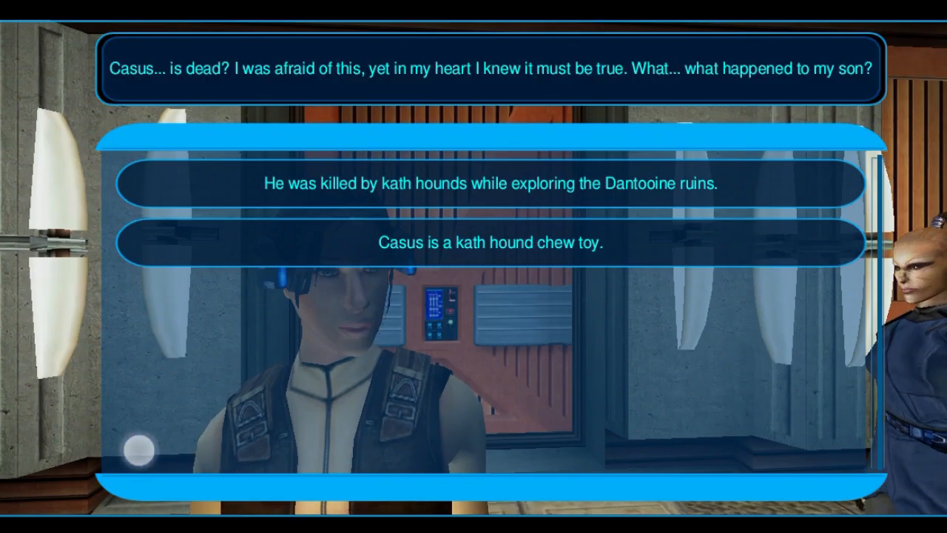
# Step: Pick a reply explaining how Casus died
pyautogui.click(487, 243)
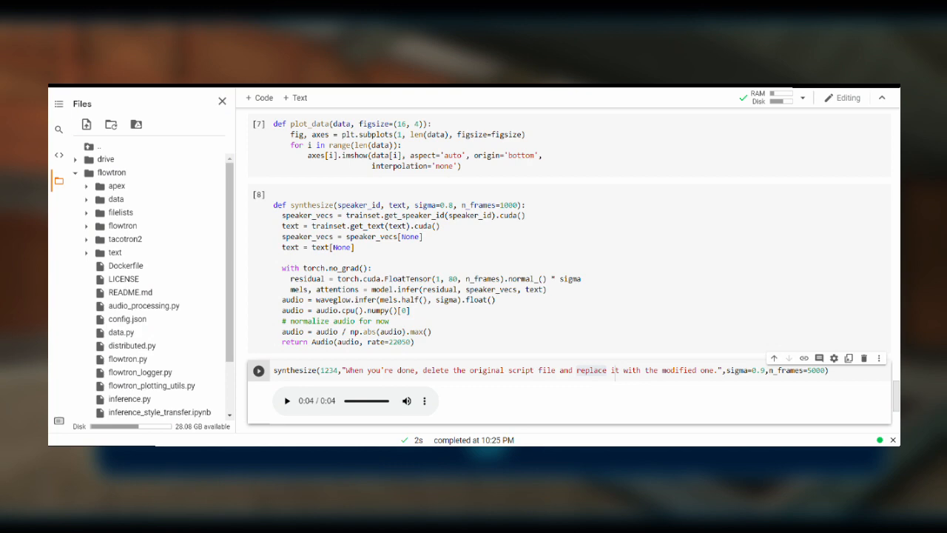
# Step: Play the synthesized clip under the synthesize() cell
pyautogui.click(122, 332)
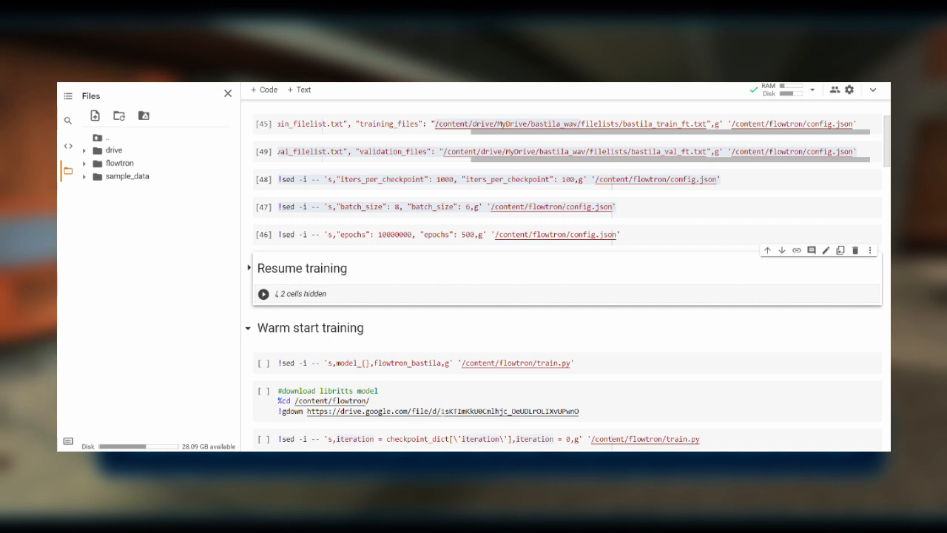
# Step: Highlight batch_size in the sed config.json edits
pyautogui.doubleClick(407, 362)
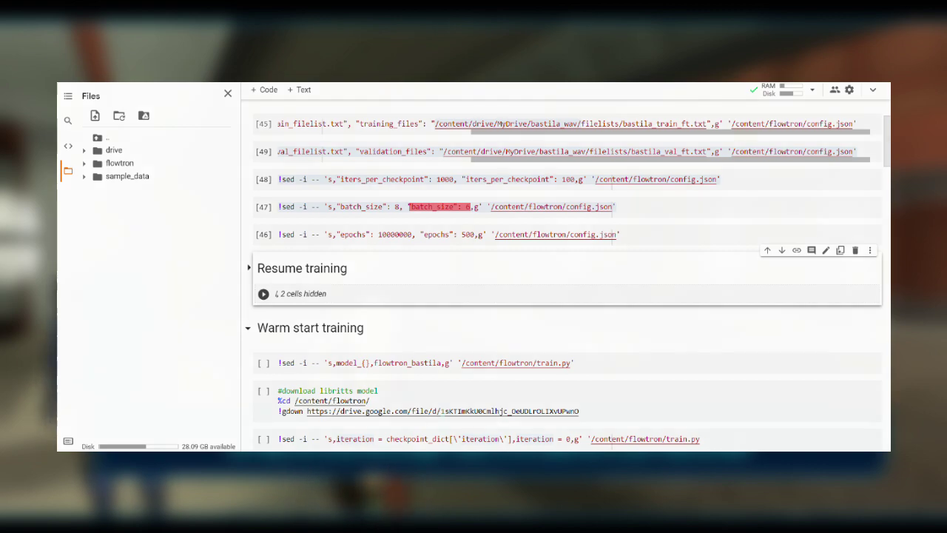
pyautogui.scroll(-3)
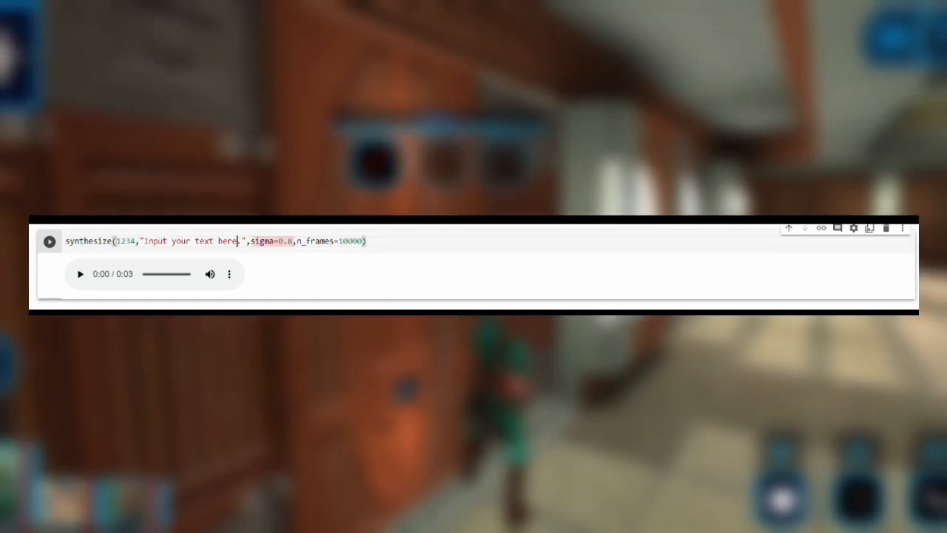
# Step: Highlight sigma=0.8 in the synthesize() call
pyautogui.doubleClick(330, 241)
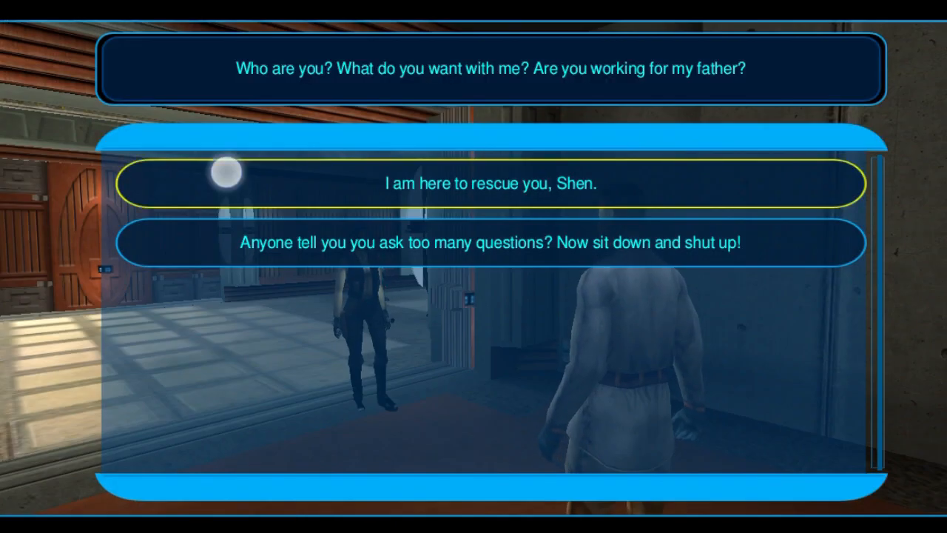
# Step: Choose the reply 'I am here to rescue you, Shen.'
pyautogui.click(492, 185)
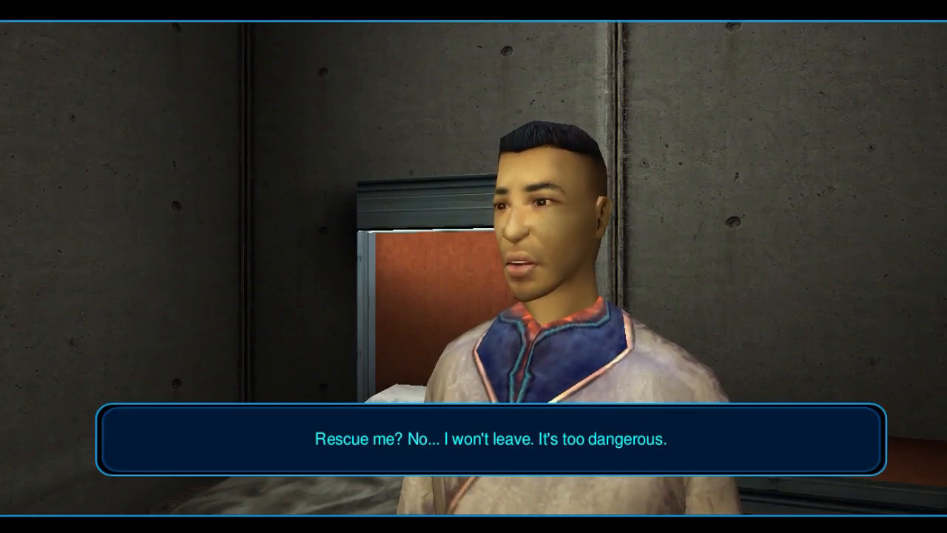